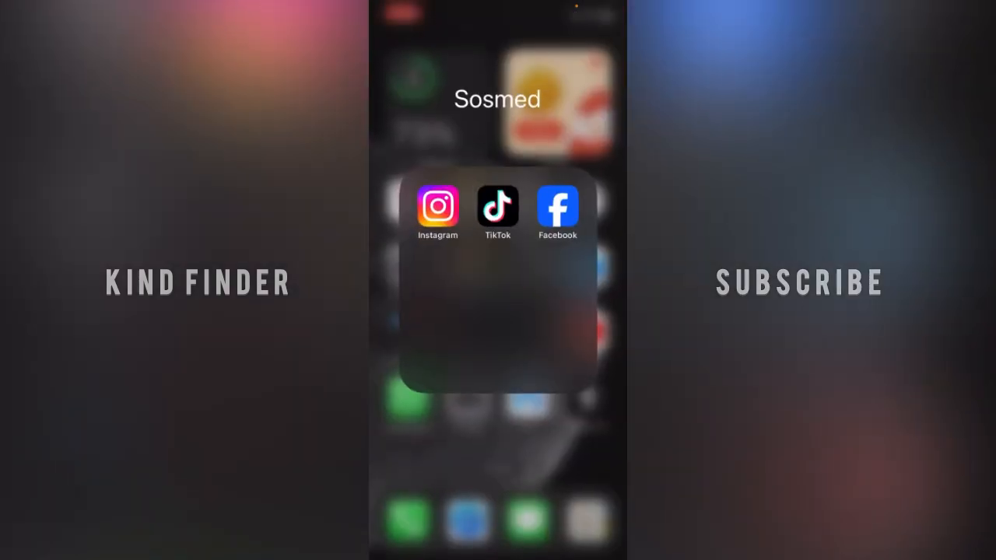
# Launch TikTok from the Sosmed folder to reach the profile page
pyautogui.click(498, 209)
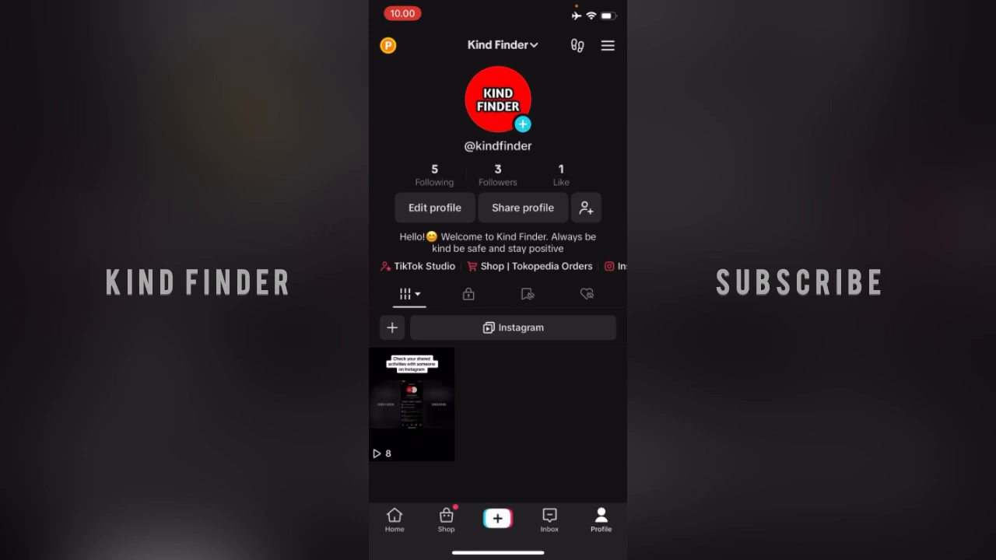
# Reach Settings and privacy from the profile's hamburger menu
pyautogui.click(606, 44)
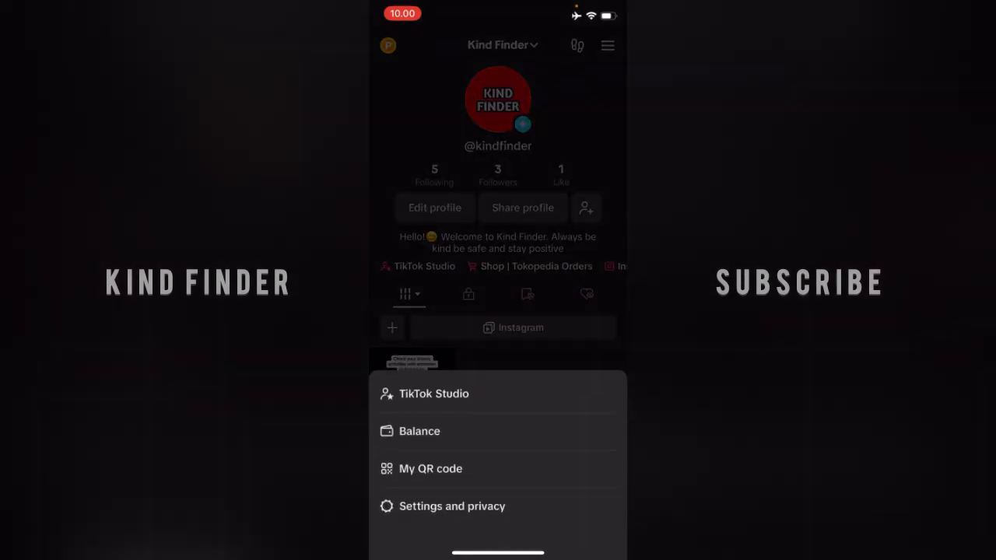
pyautogui.click(451, 506)
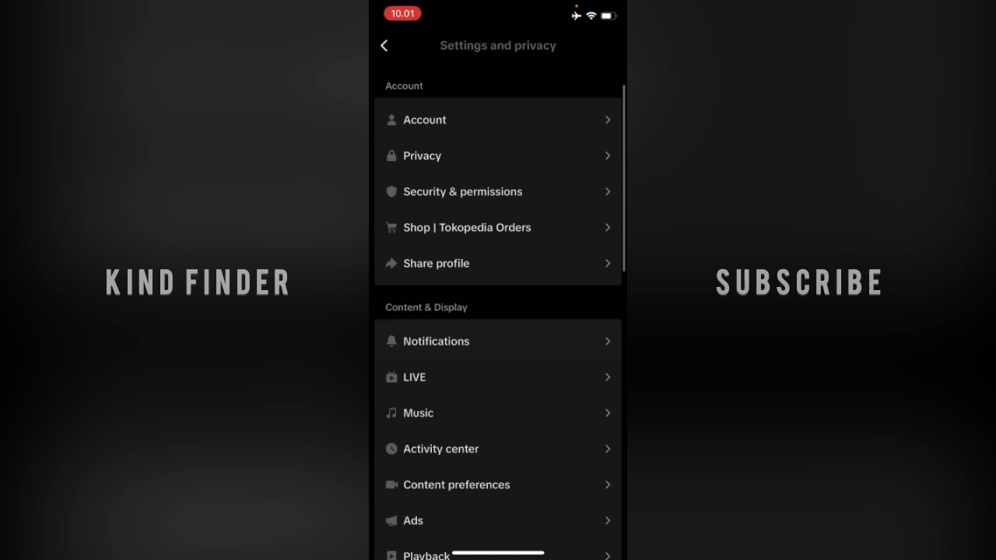
pyautogui.scroll(-3)
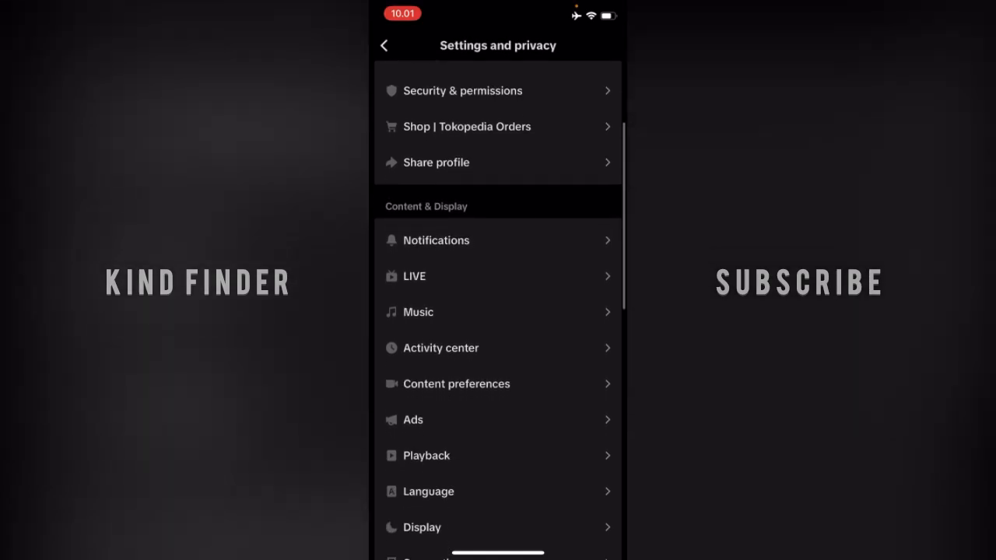
# In Notifications, switch off 'Posts you interacted with' under Interactions, keeping Streaks on
pyautogui.click(435, 240)
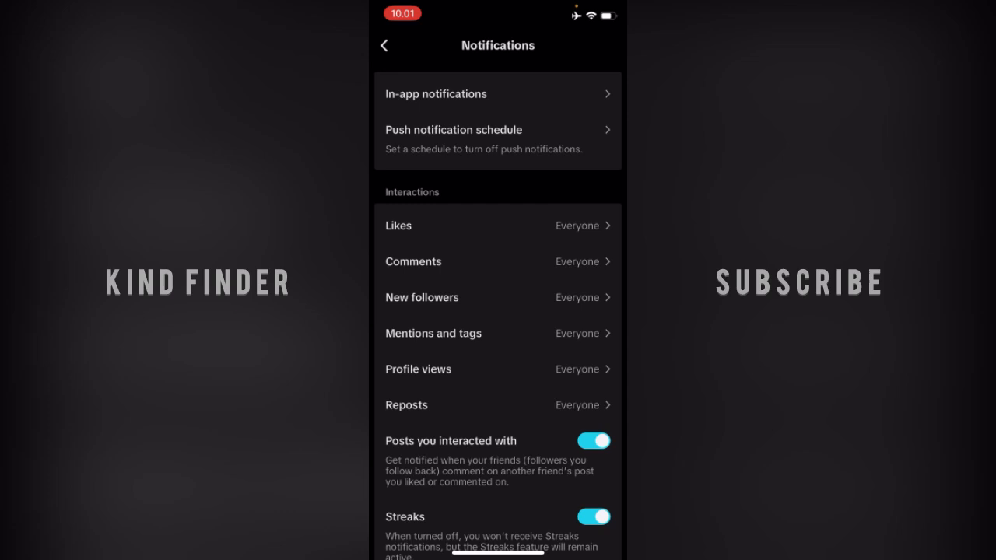
pyautogui.scroll(-3)
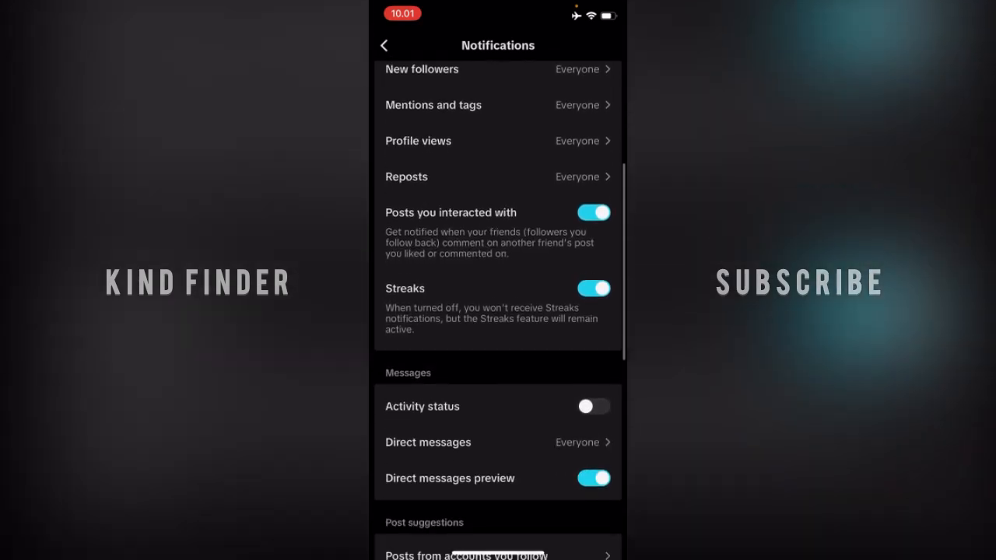
pyautogui.scroll(-3)
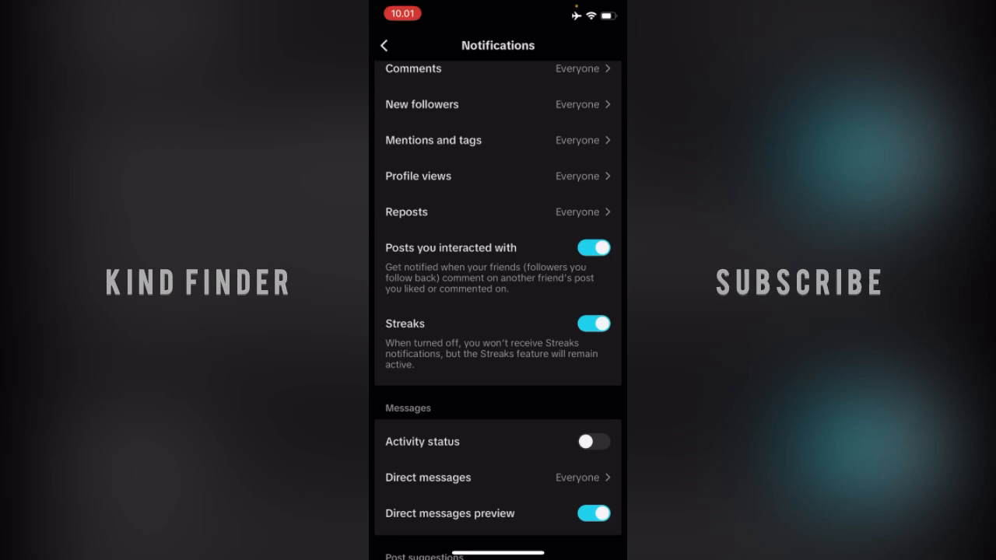
pyautogui.scroll(-3)
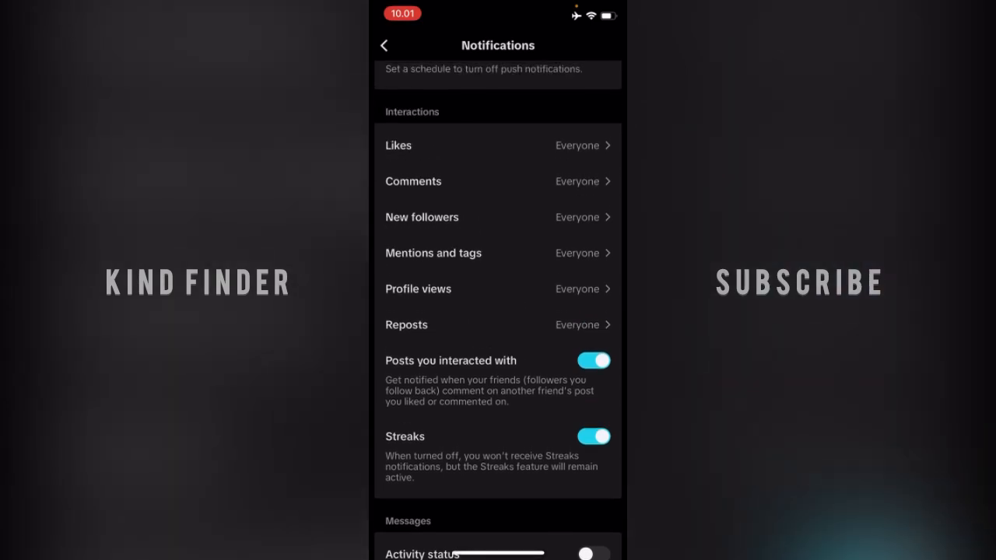
pyautogui.click(592, 361)
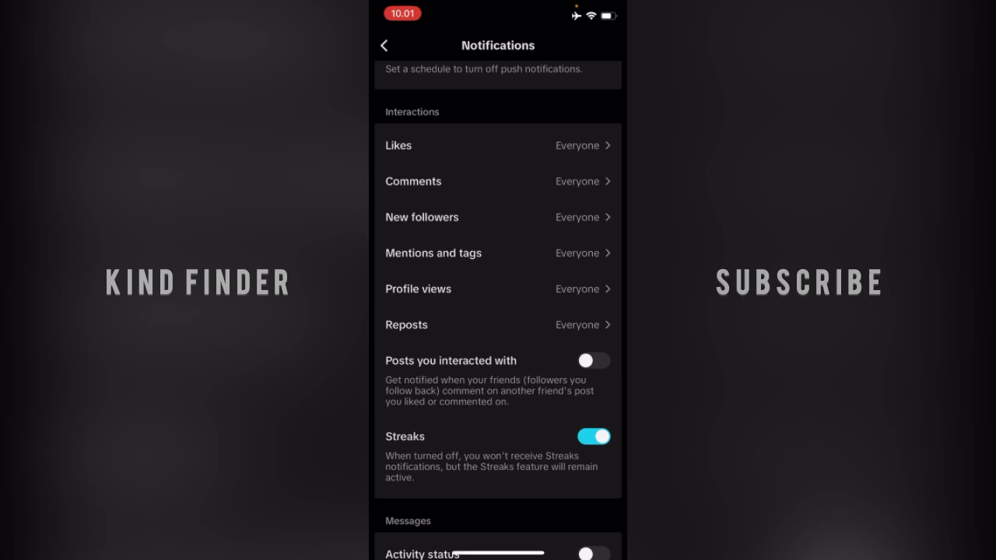
# Swipe back to the iPhone Home Screen, leaving TikTok
pyautogui.click(383, 44)
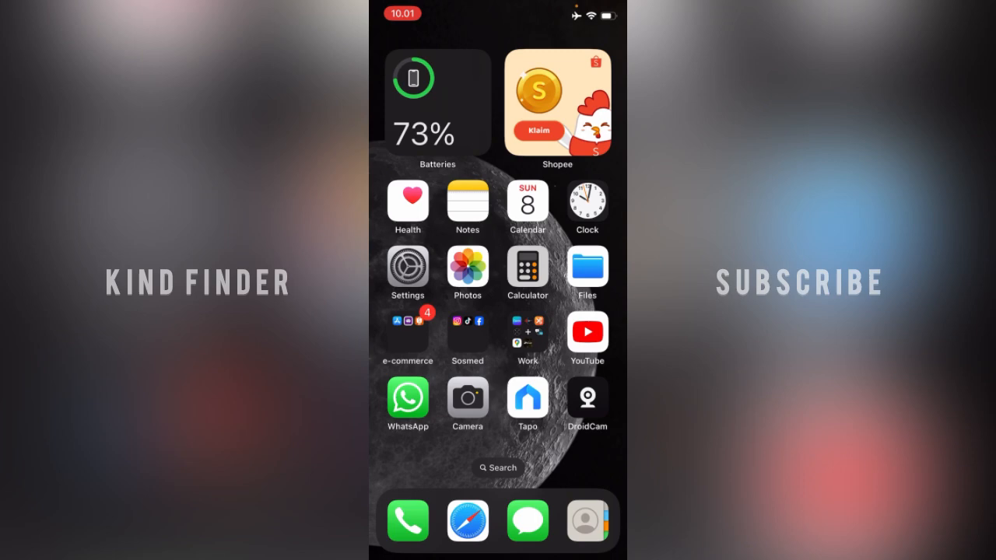
pyautogui.click(467, 333)
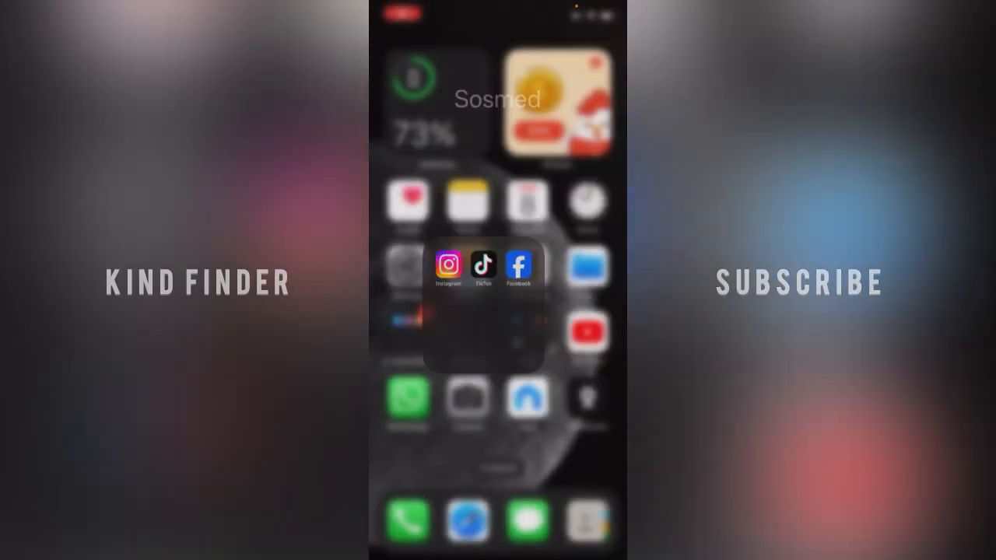
pyautogui.click(498, 350)
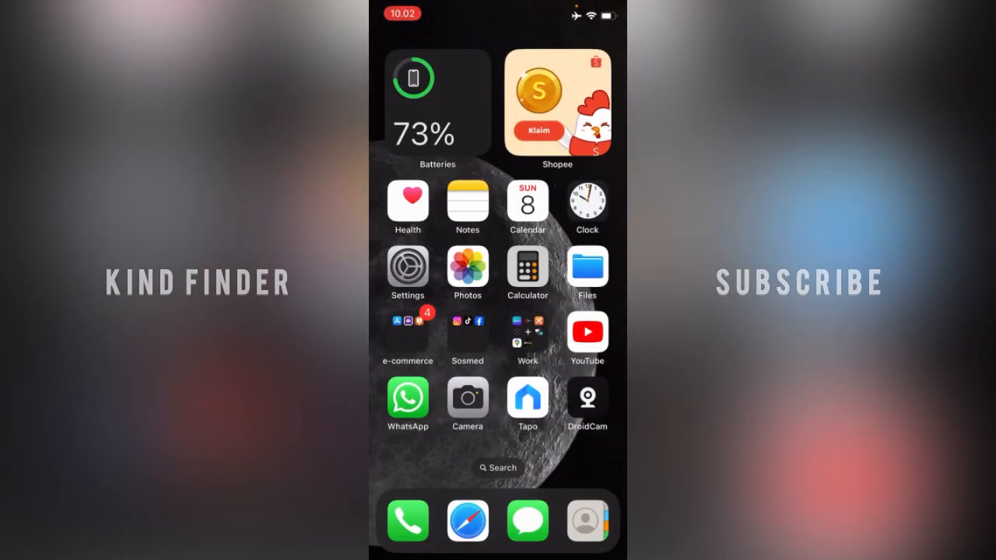